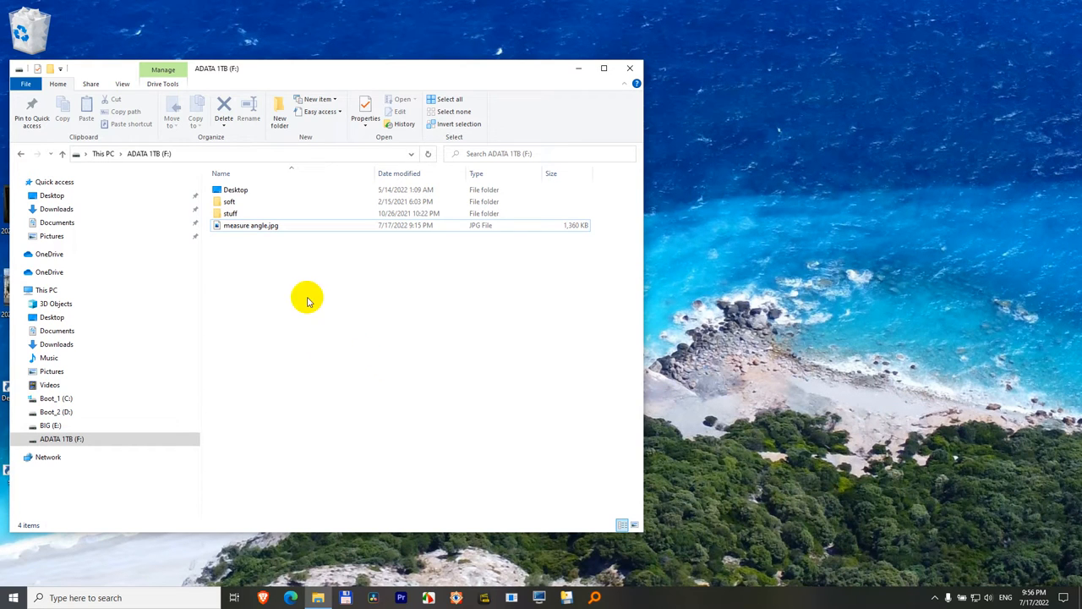
Open measure angle.jpg from the F: drive in the Photos viewer
click(250, 225)
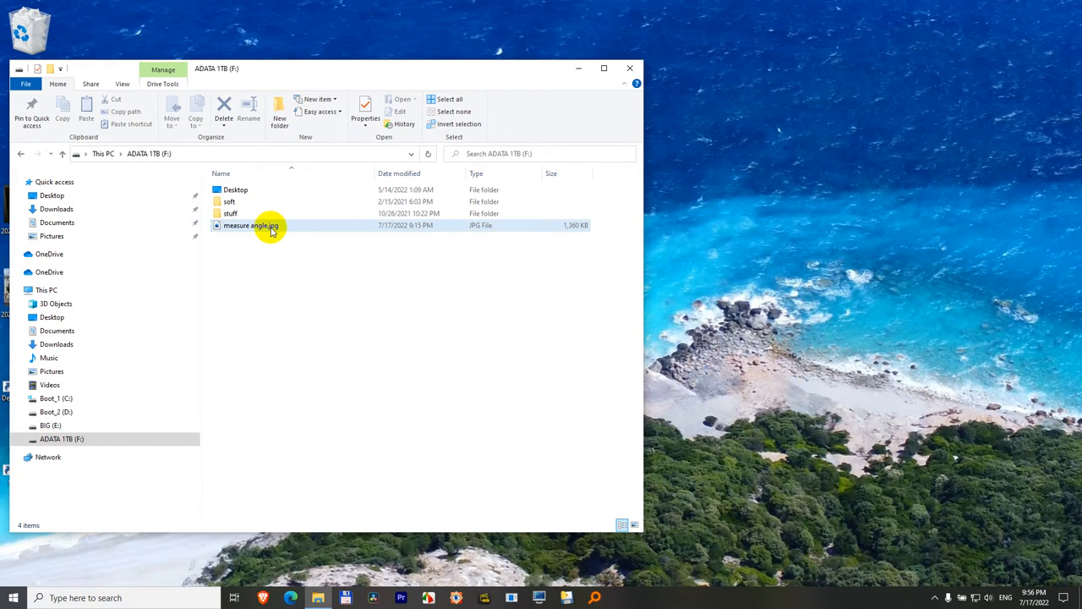
double_click(251, 225)
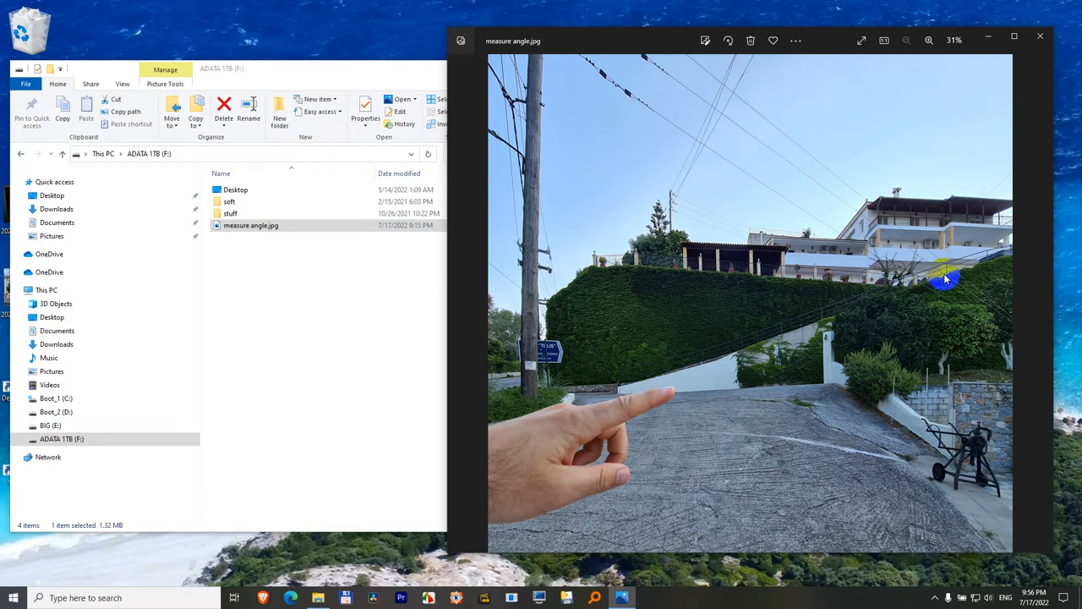
mouse_move(765, 342)
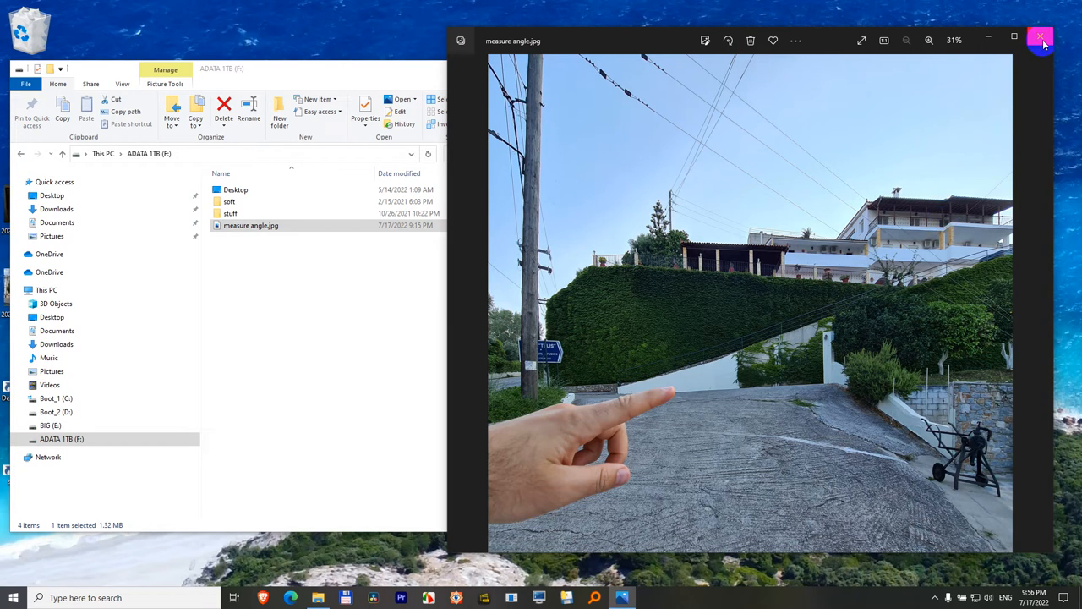
Close Photos and show the Open with app list for measure angle.jpg
click(1040, 40)
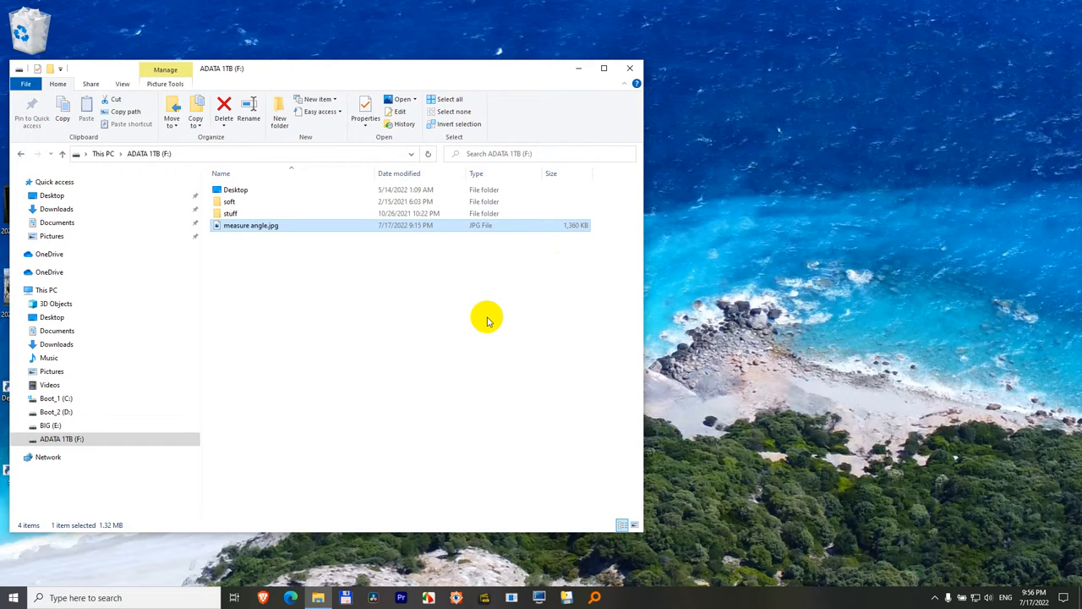
mouse_move(248, 226)
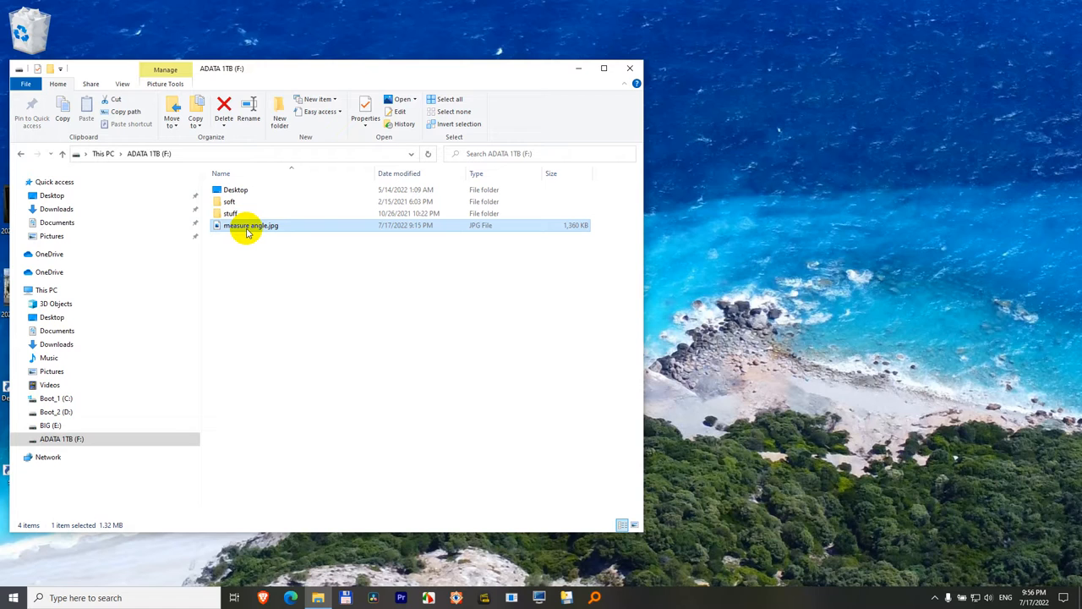
right_click(250, 225)
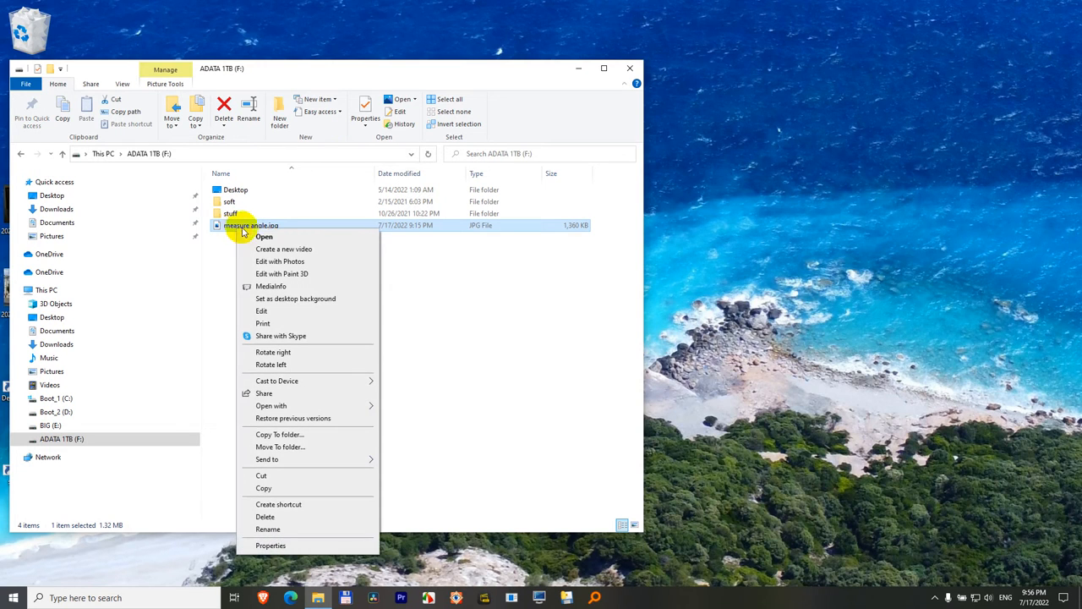
mouse_move(291, 405)
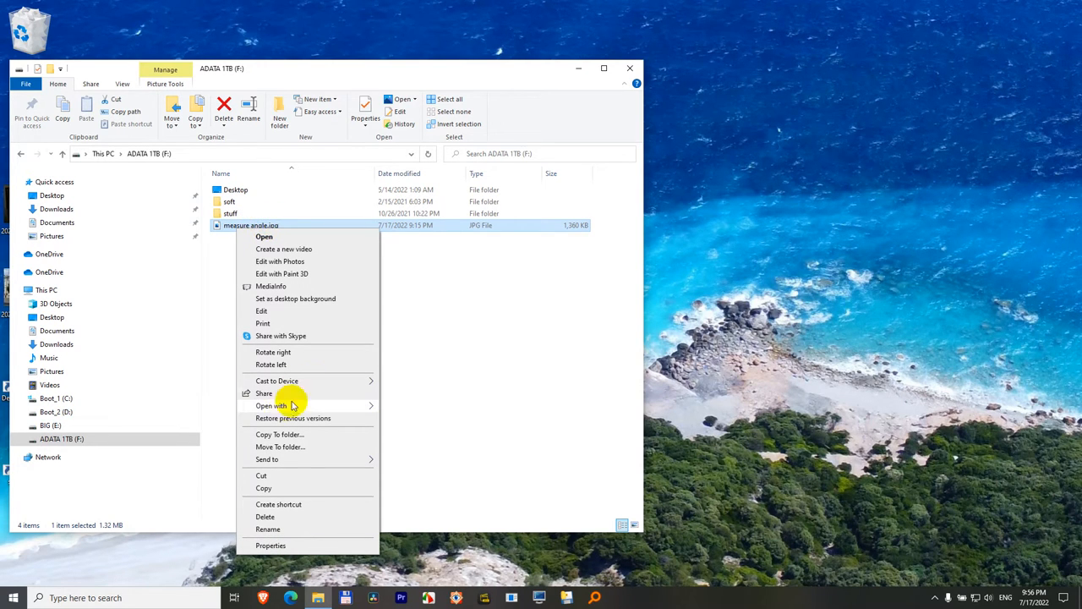
click(272, 406)
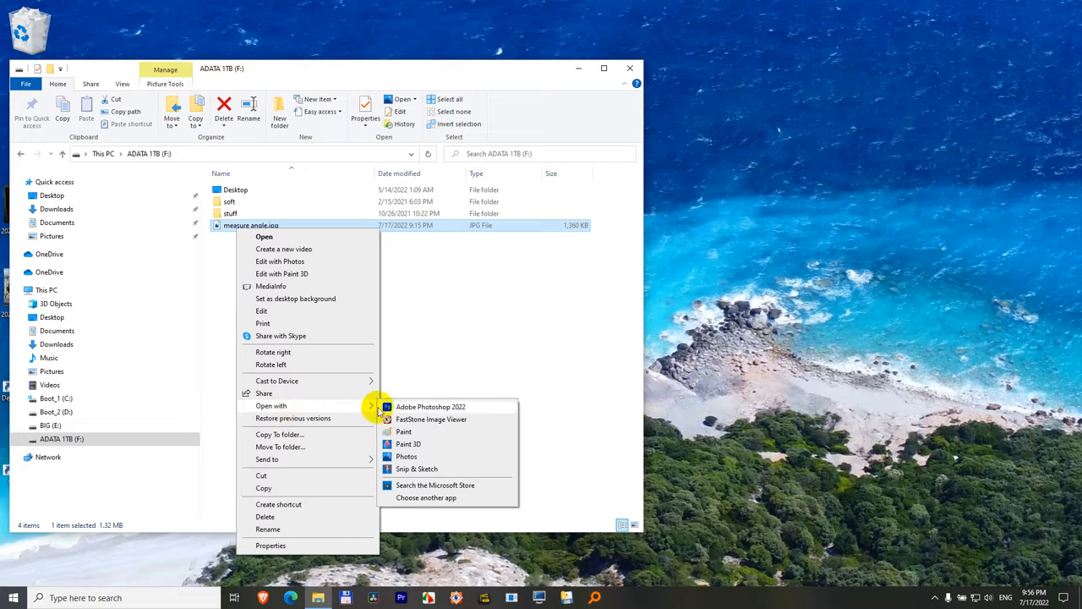
mouse_move(435, 470)
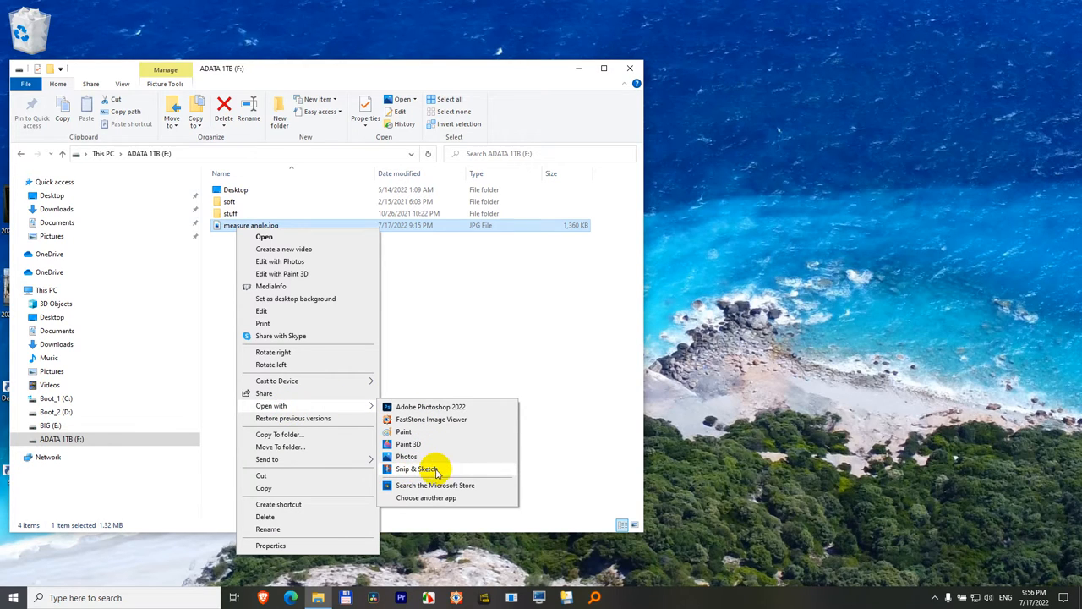
mouse_move(446, 472)
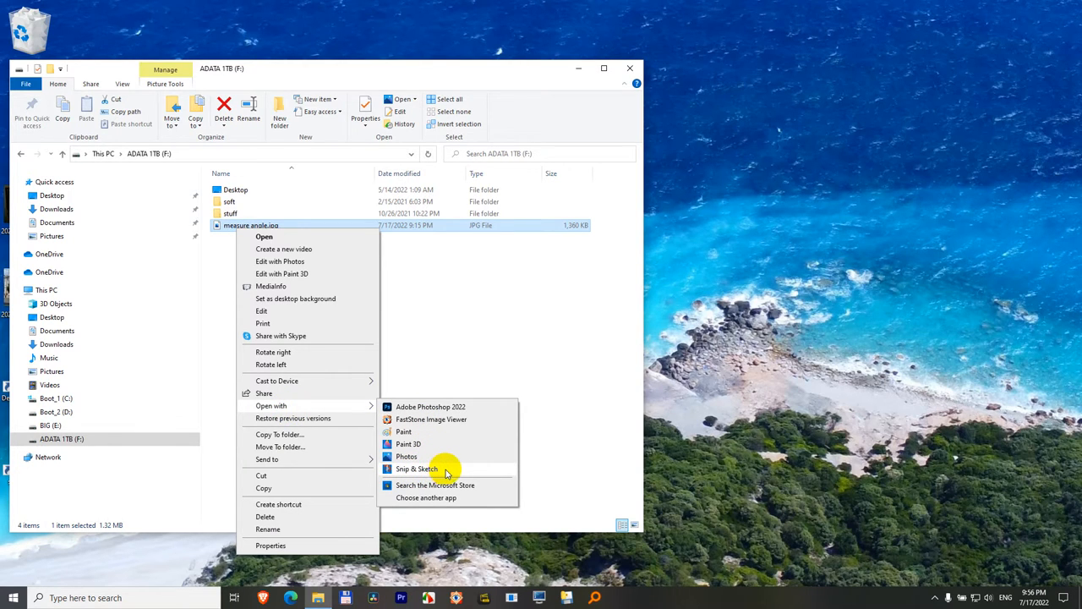
Open measure angle.jpg in Snip & Sketch and zoom in on the hedge and railing
click(417, 468)
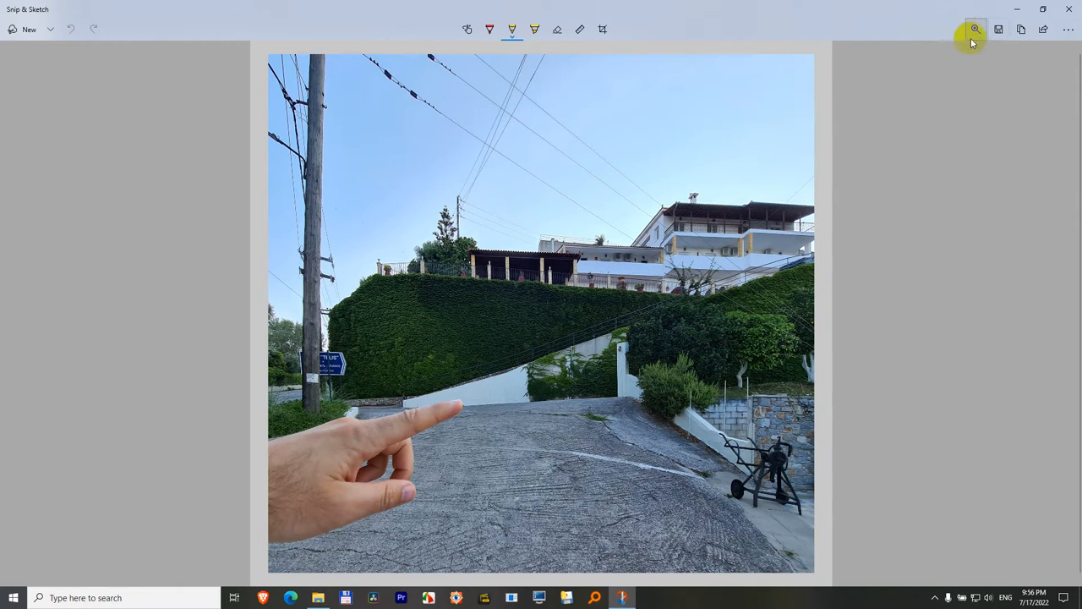
click(975, 29)
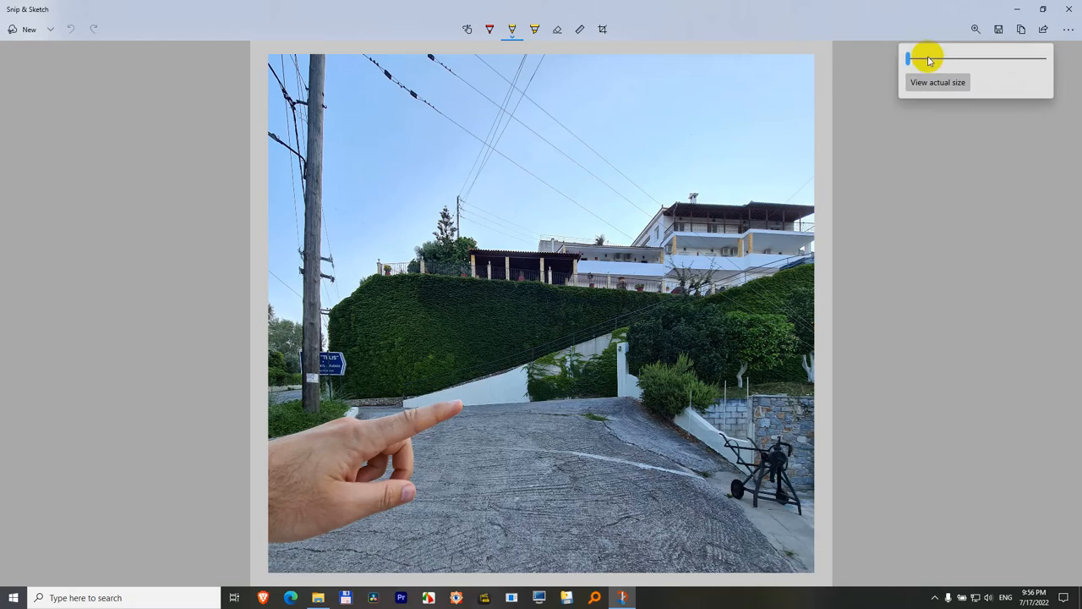
drag(908, 58, 925, 58)
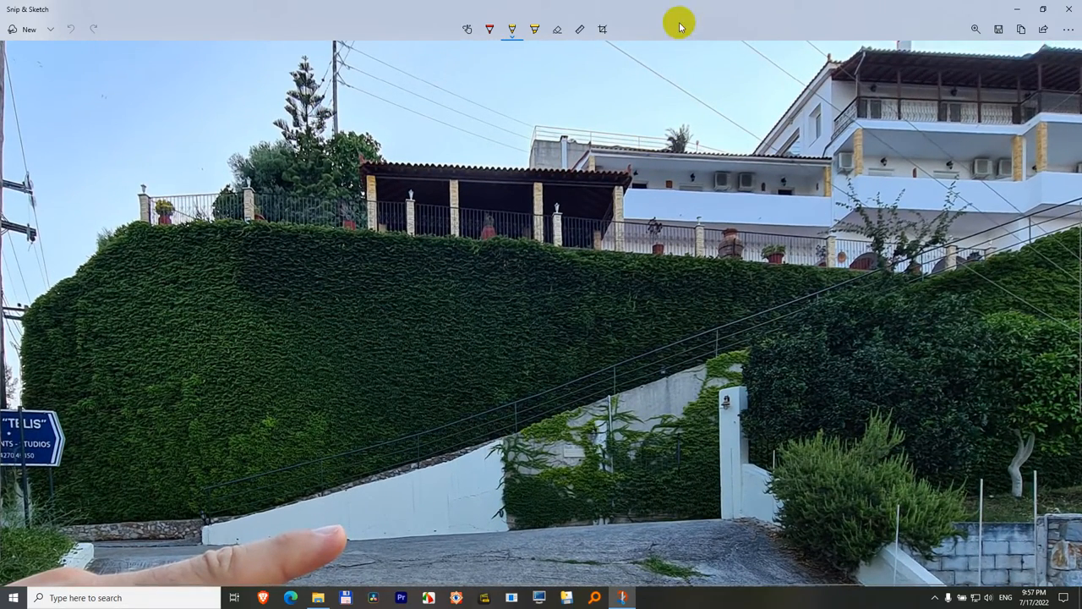
mouse_move(581, 30)
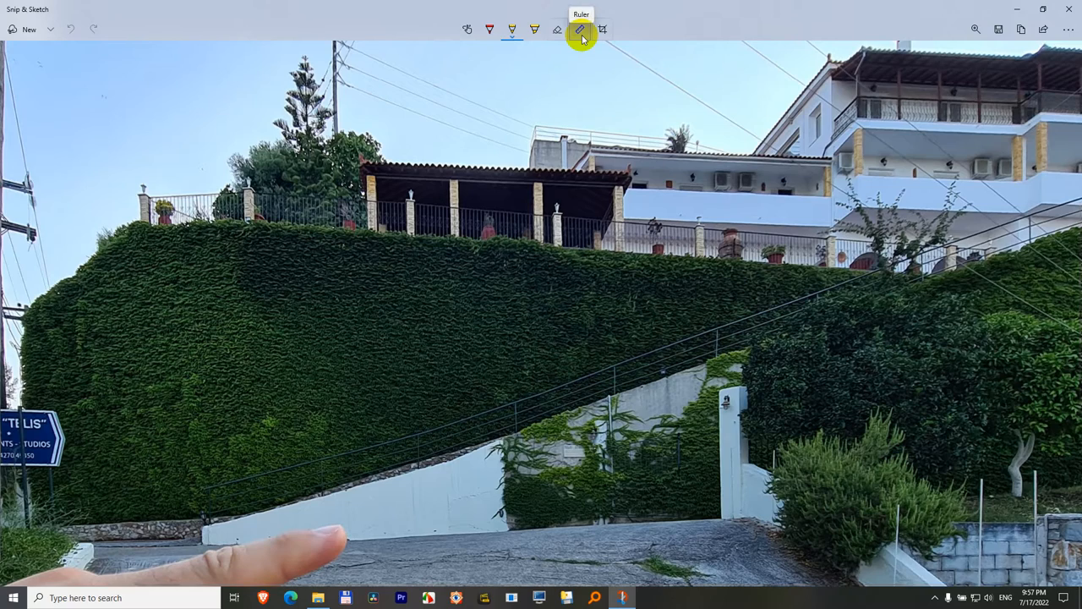
Place the ruler along the stair railing at 20° and open the zoom control
click(580, 29)
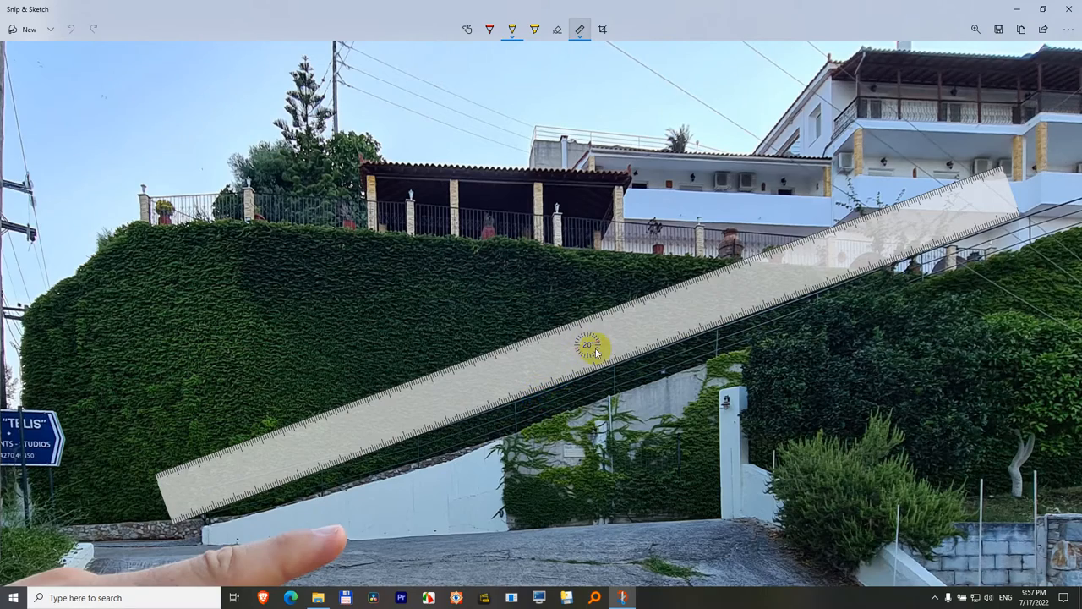
click(974, 29)
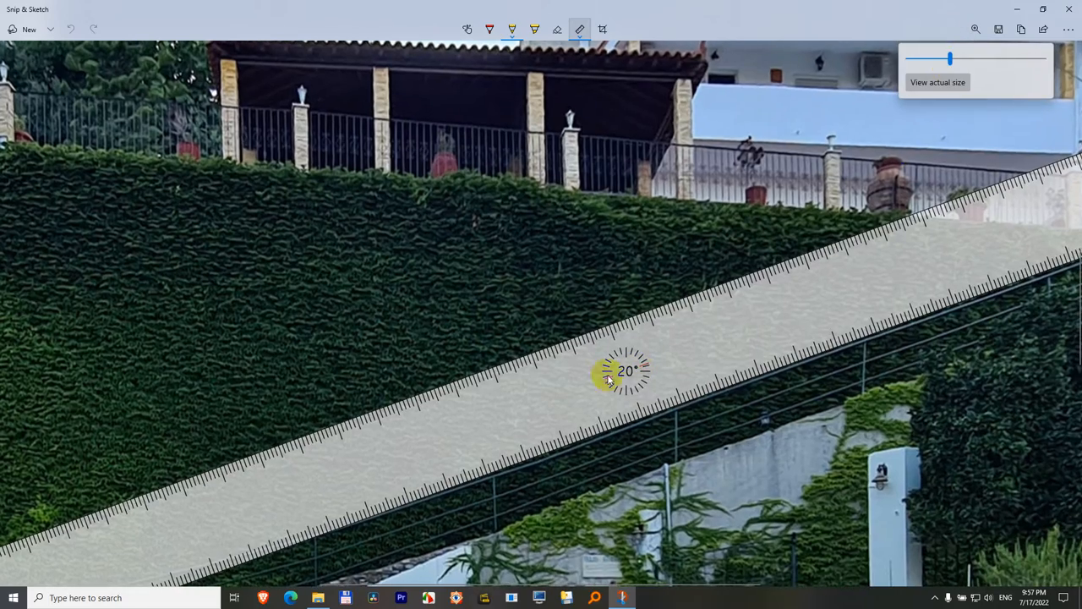
mouse_move(953, 102)
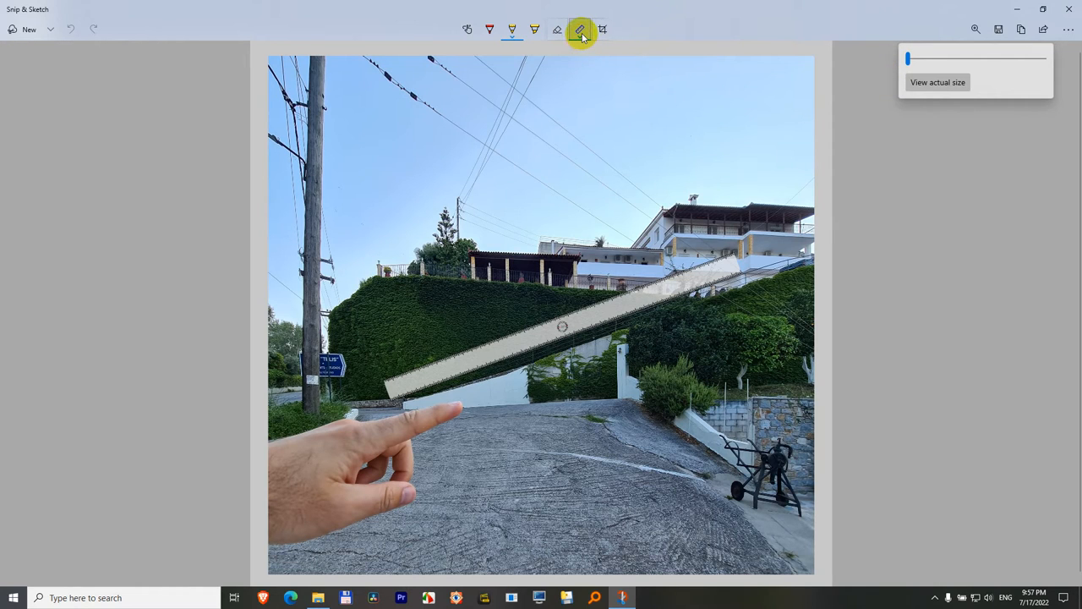
Show the Ruler/Protractor menu from the Ruler tool
click(579, 30)
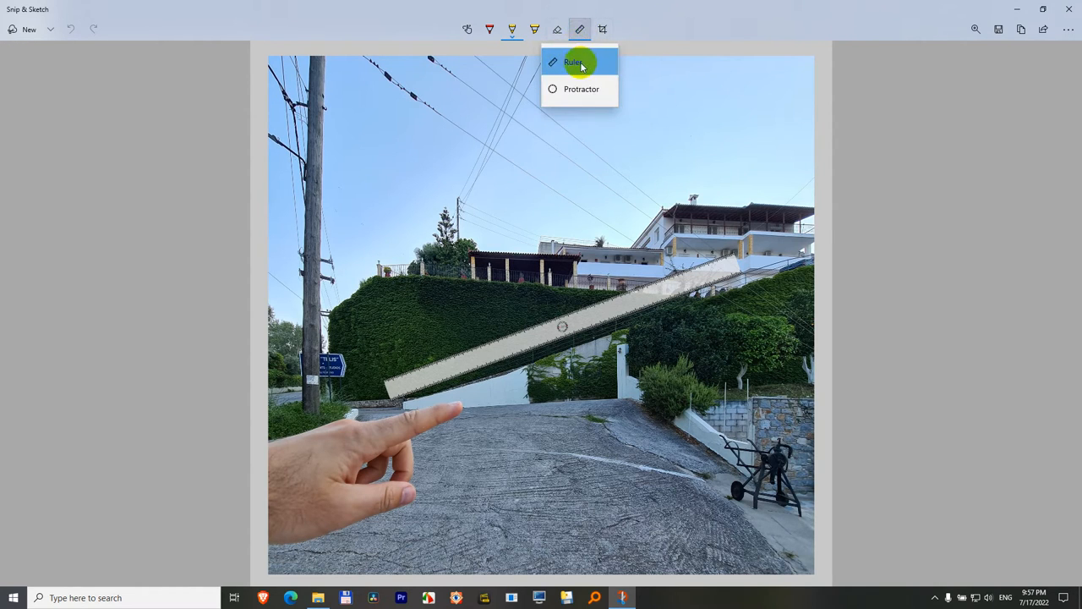